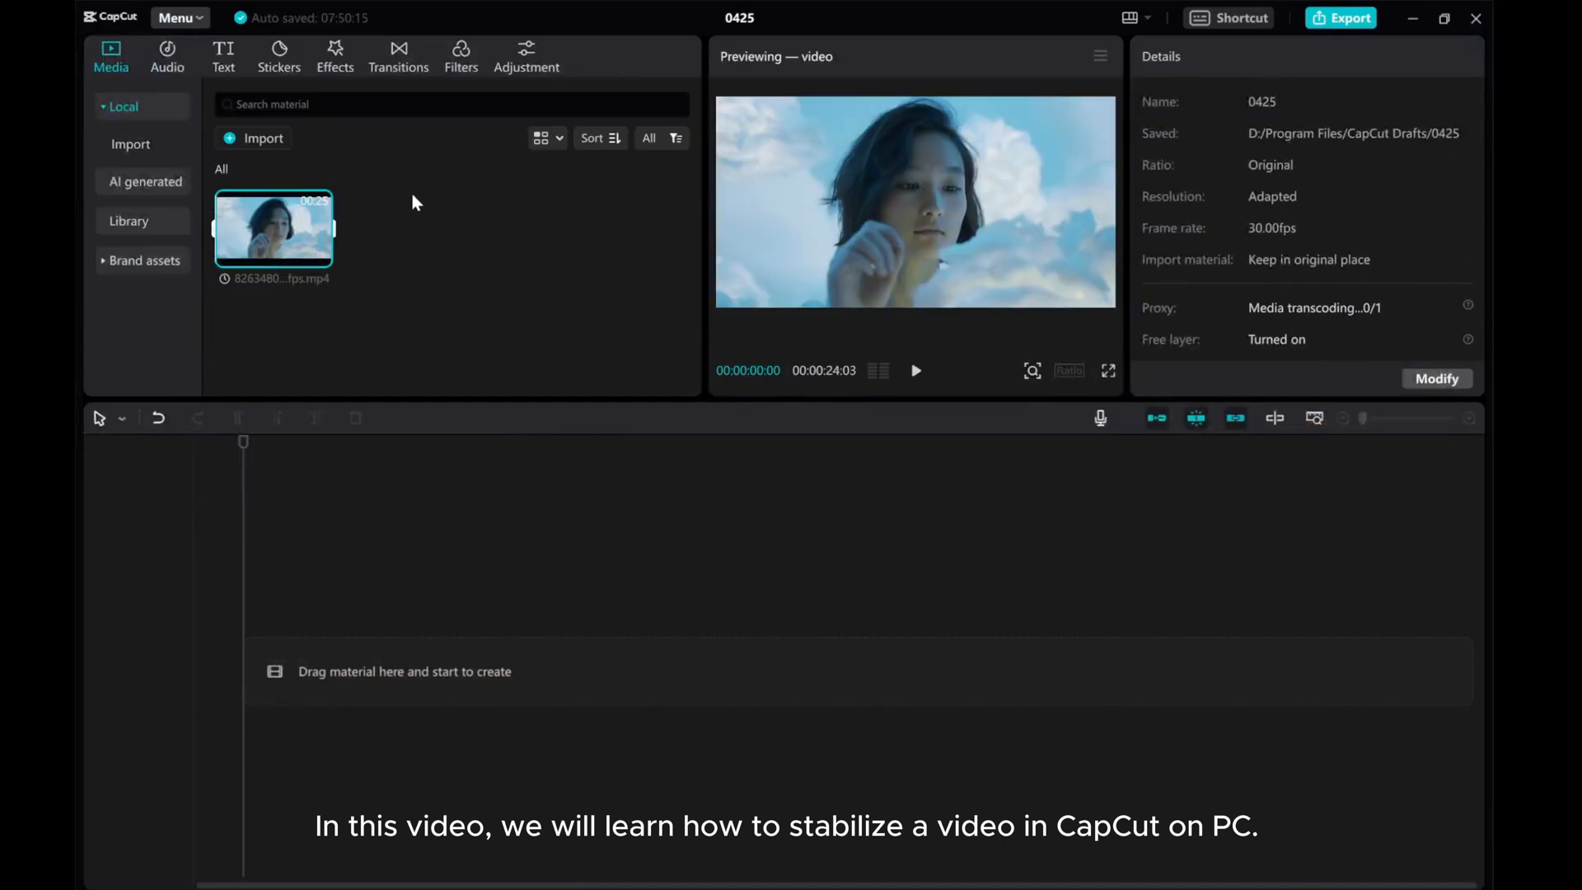
pyautogui.moveTo(409, 201)
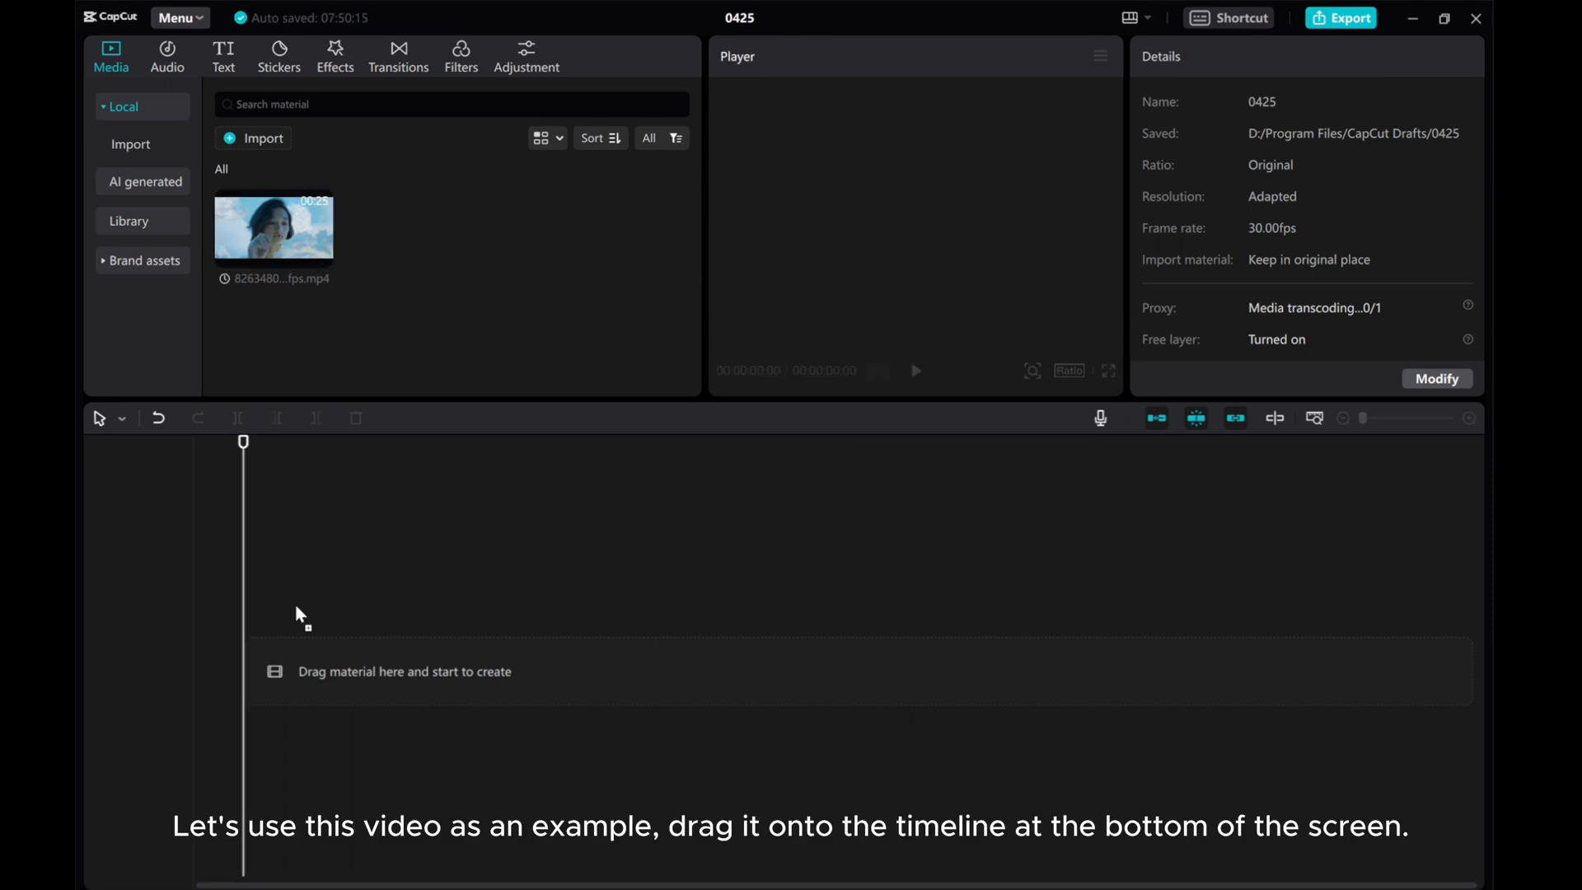
# Step: Drag the imported video from the Media panel onto the timeline track
pyautogui.moveTo(272, 226); pyautogui.dragTo(447, 670)
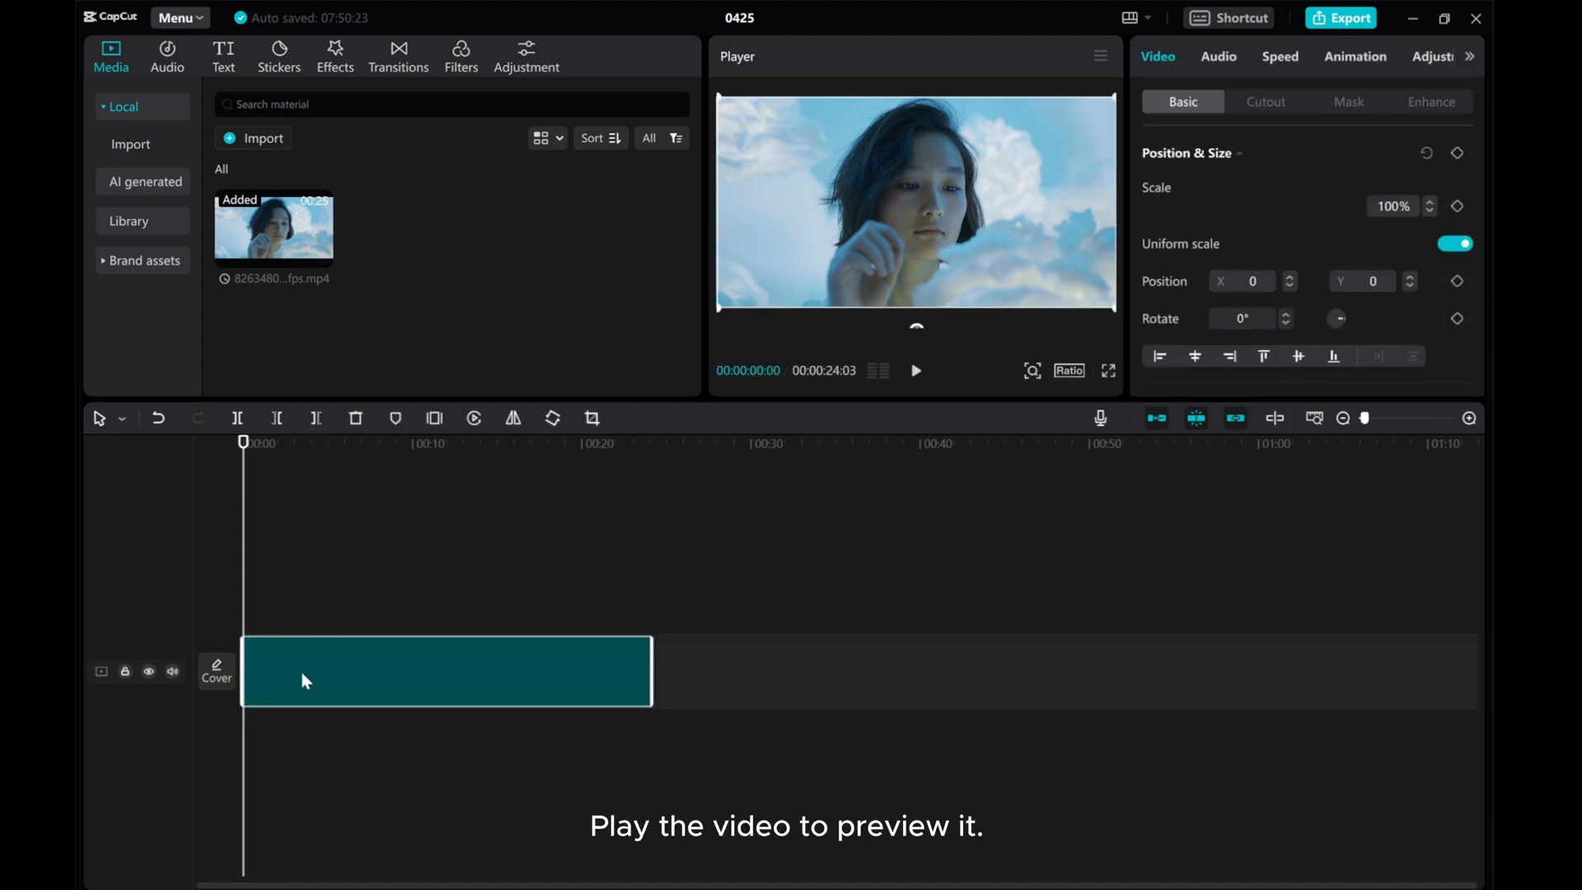
# Step: Preview the clip in the Player to reveal its camera shake
pyautogui.click(917, 371)
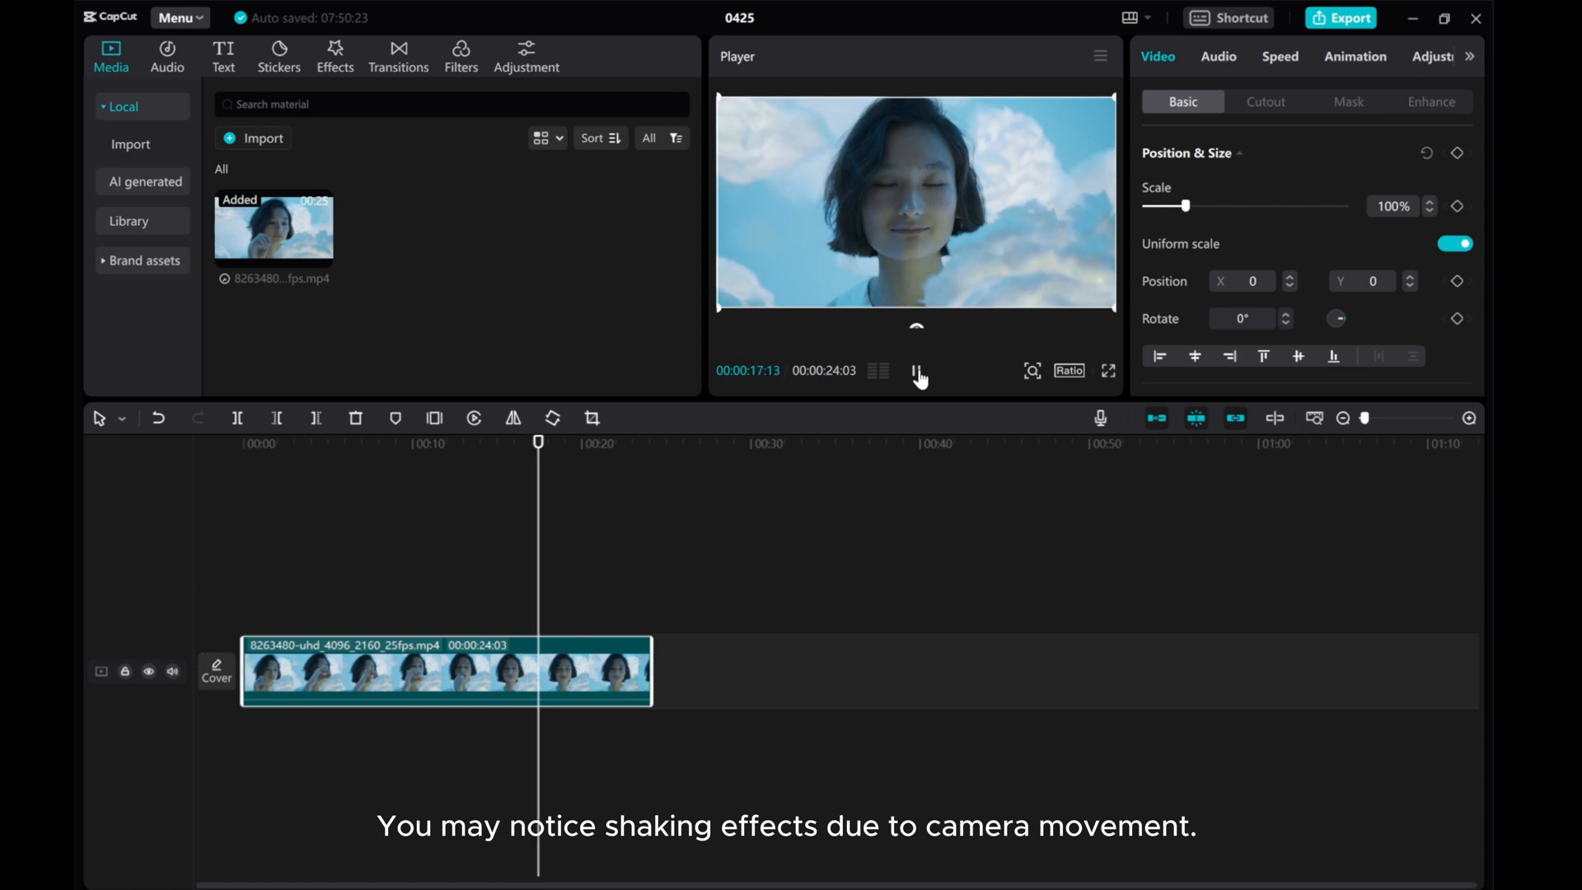
pyautogui.click(916, 371)
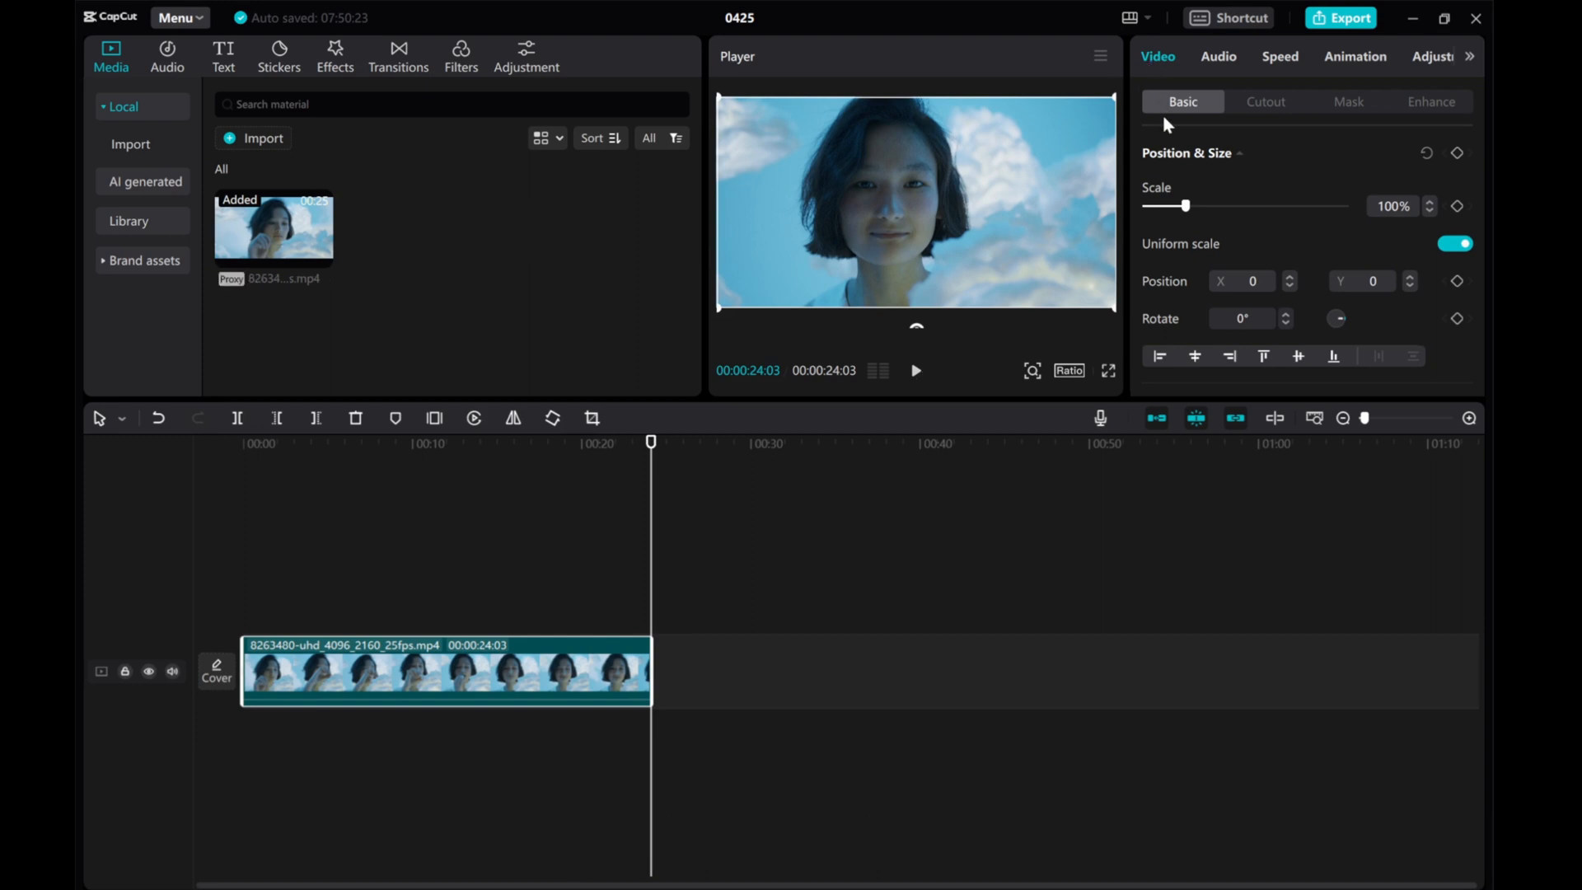
# Step: Enable Stabilize at the Recommended level in the Video Basic panel
pyautogui.scroll(-3)
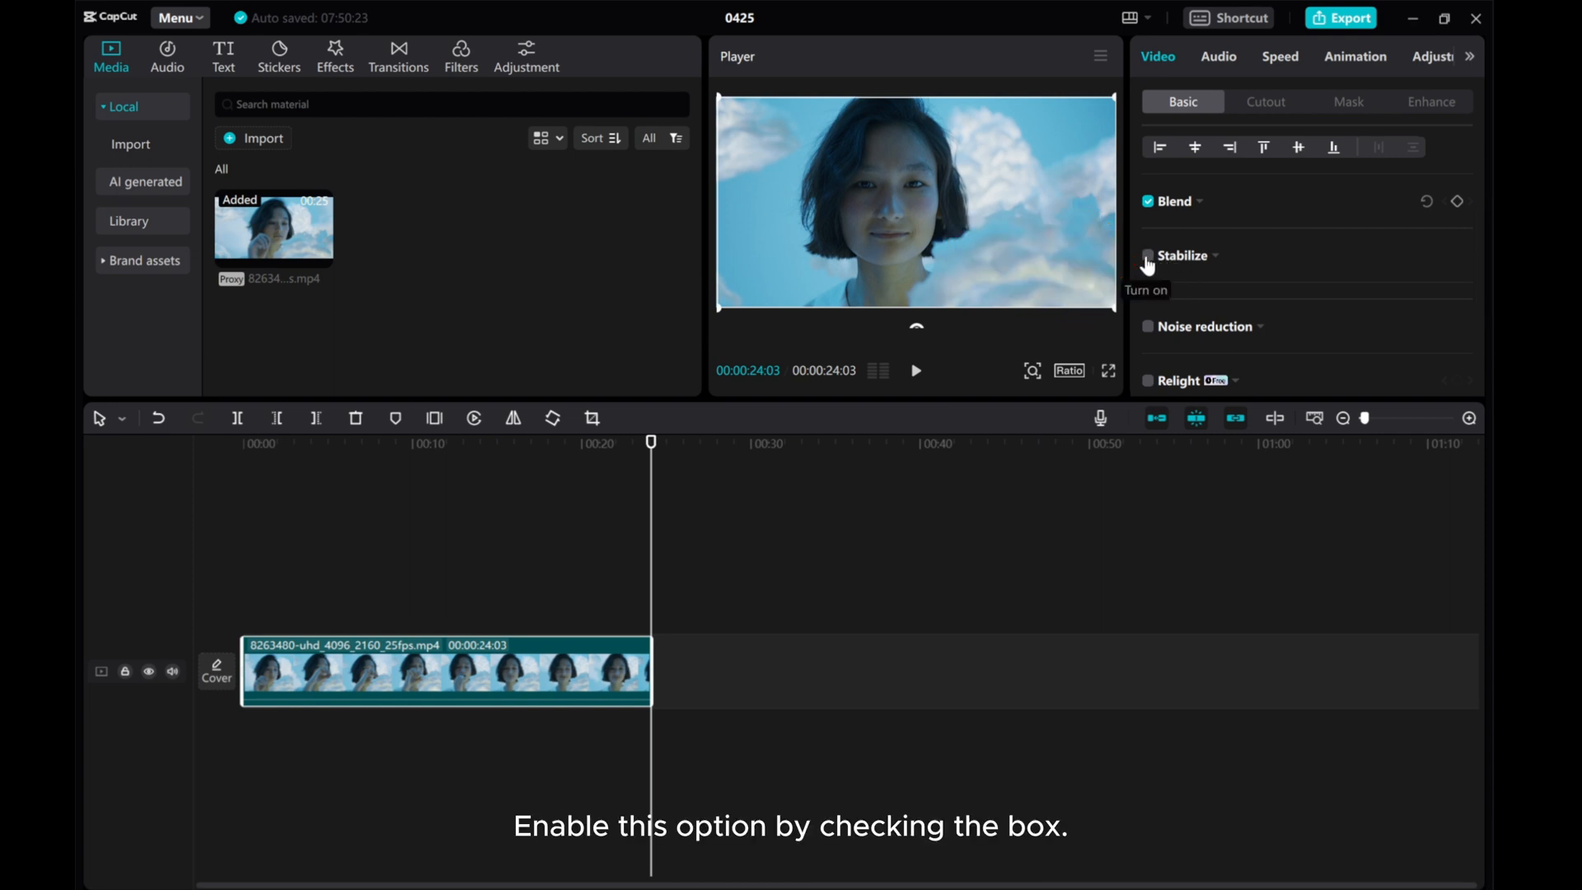
pyautogui.click(1147, 255)
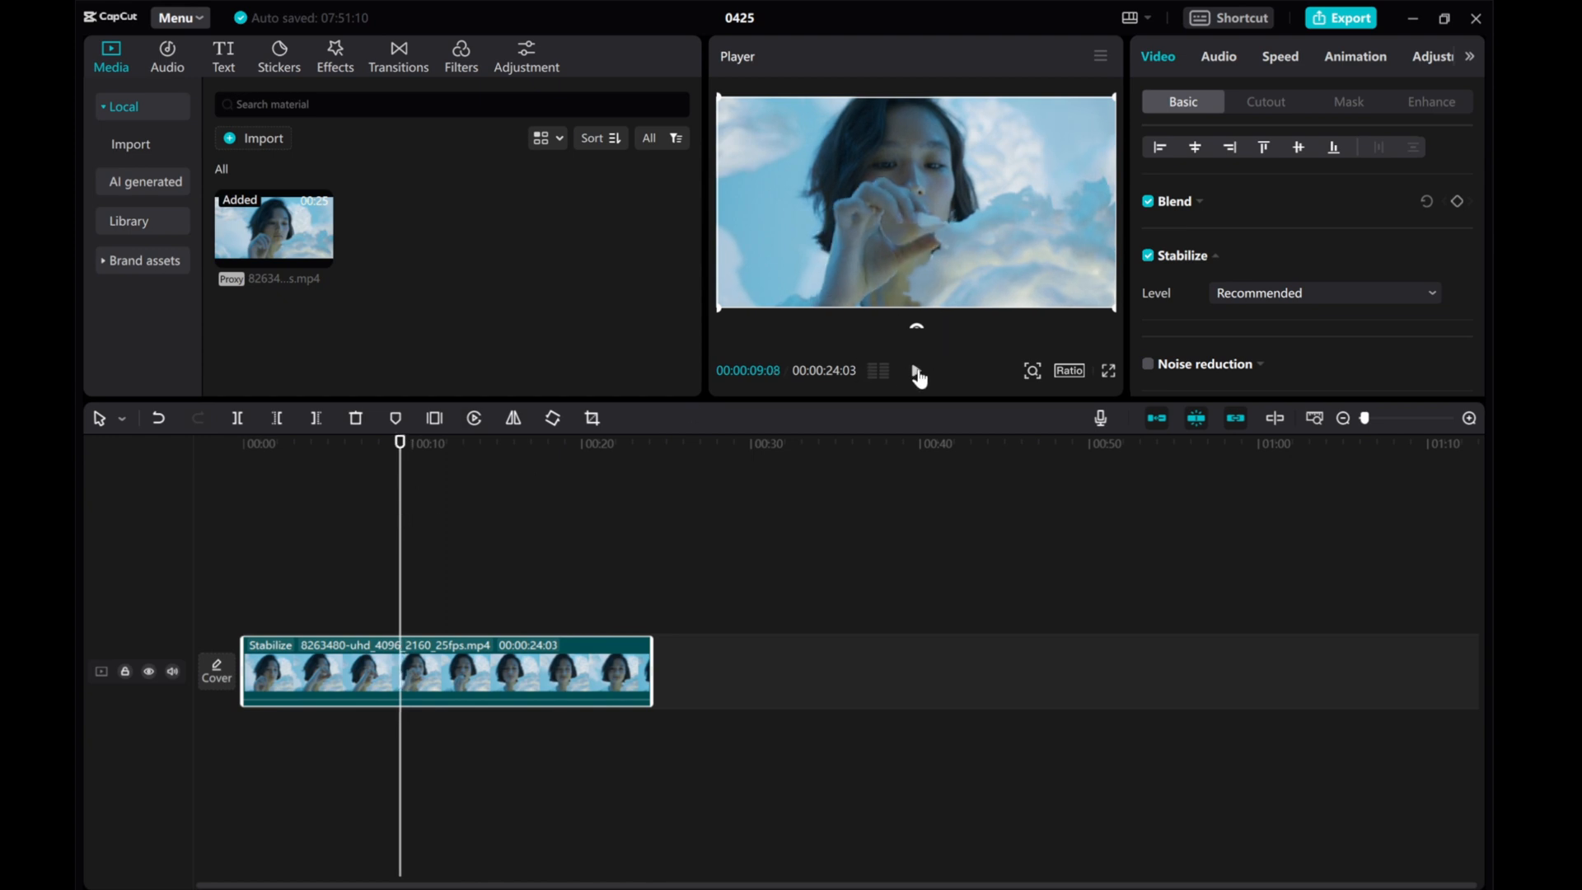
# Step: Play the stabilized clip in the Player to review the smoothed footage
pyautogui.click(917, 370)
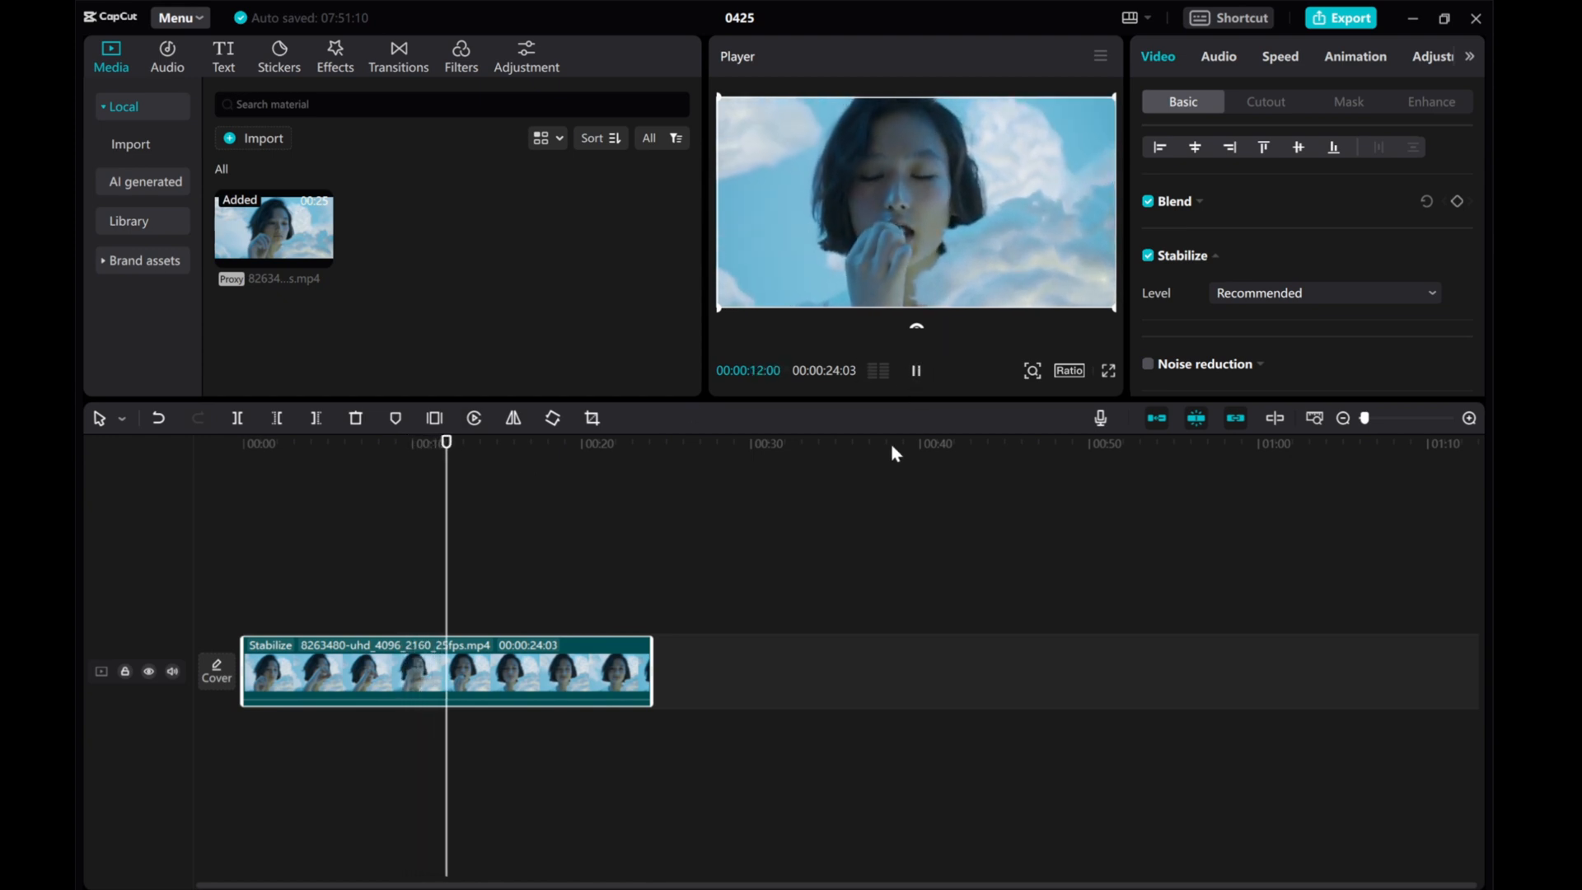